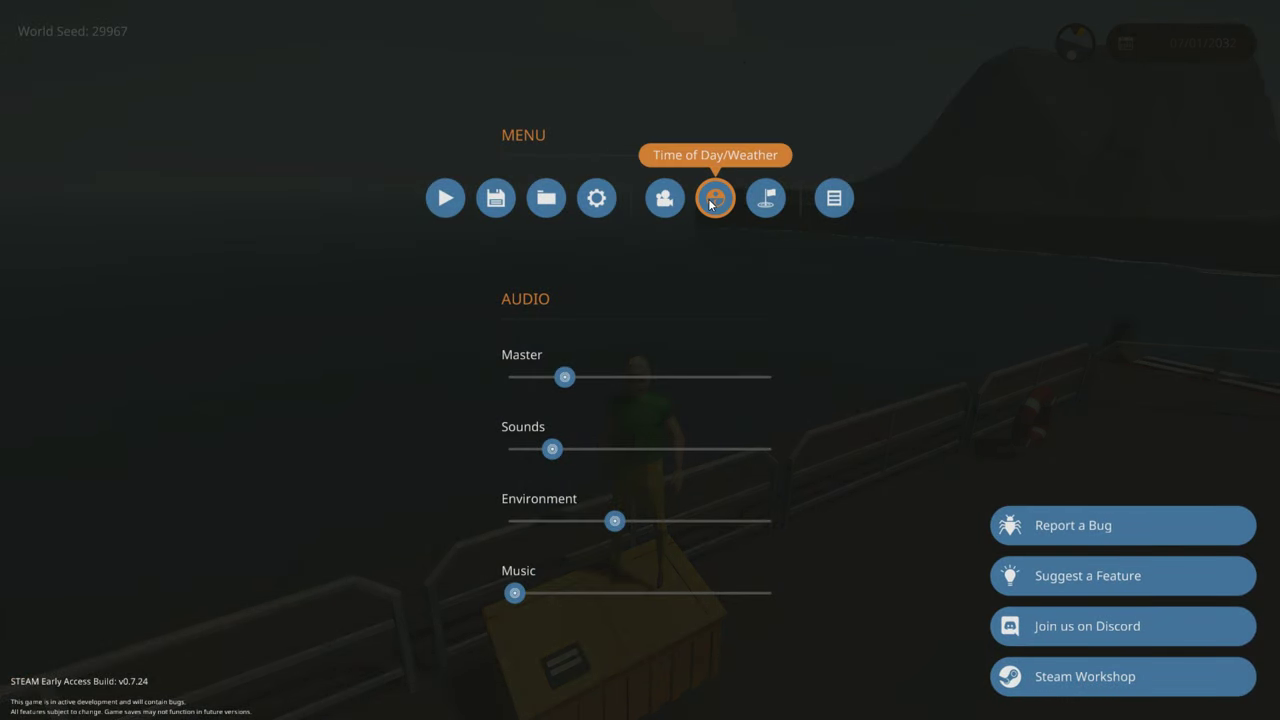
Step: Start a playlist in the Mission Editor, add the Creative Base location and enter it for editing
left_click(714, 198)
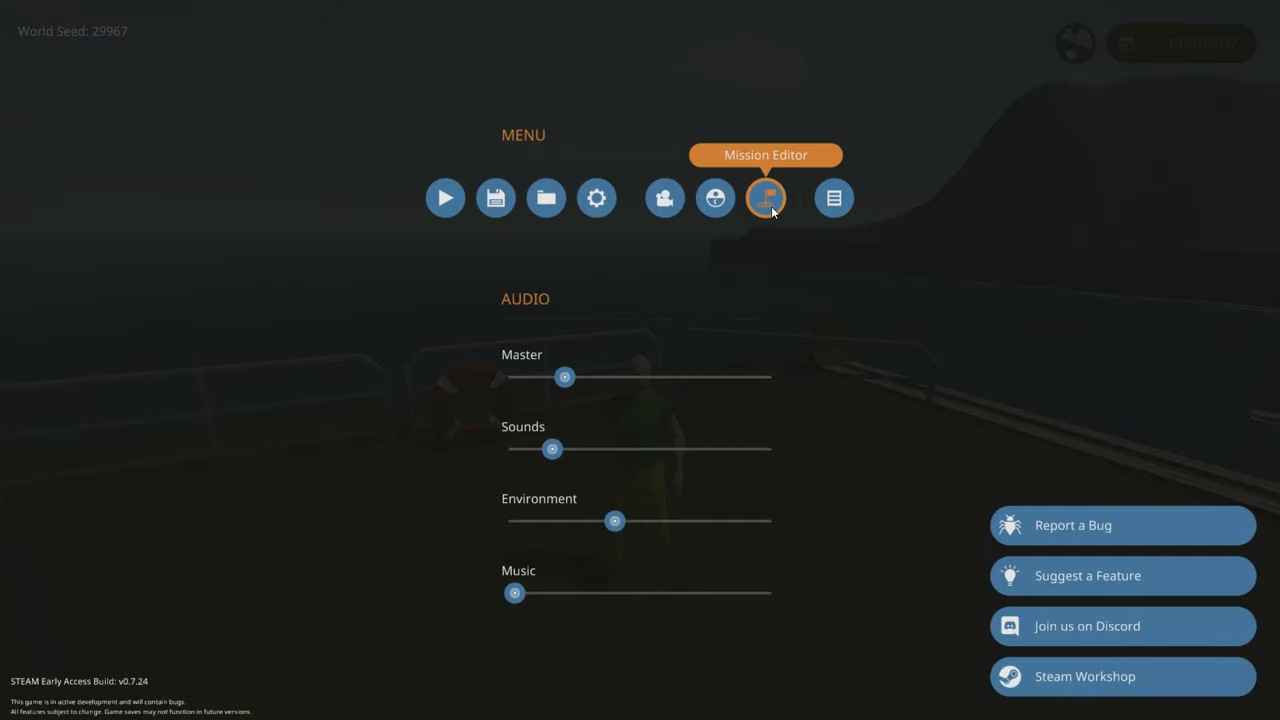
left_click(764, 198)
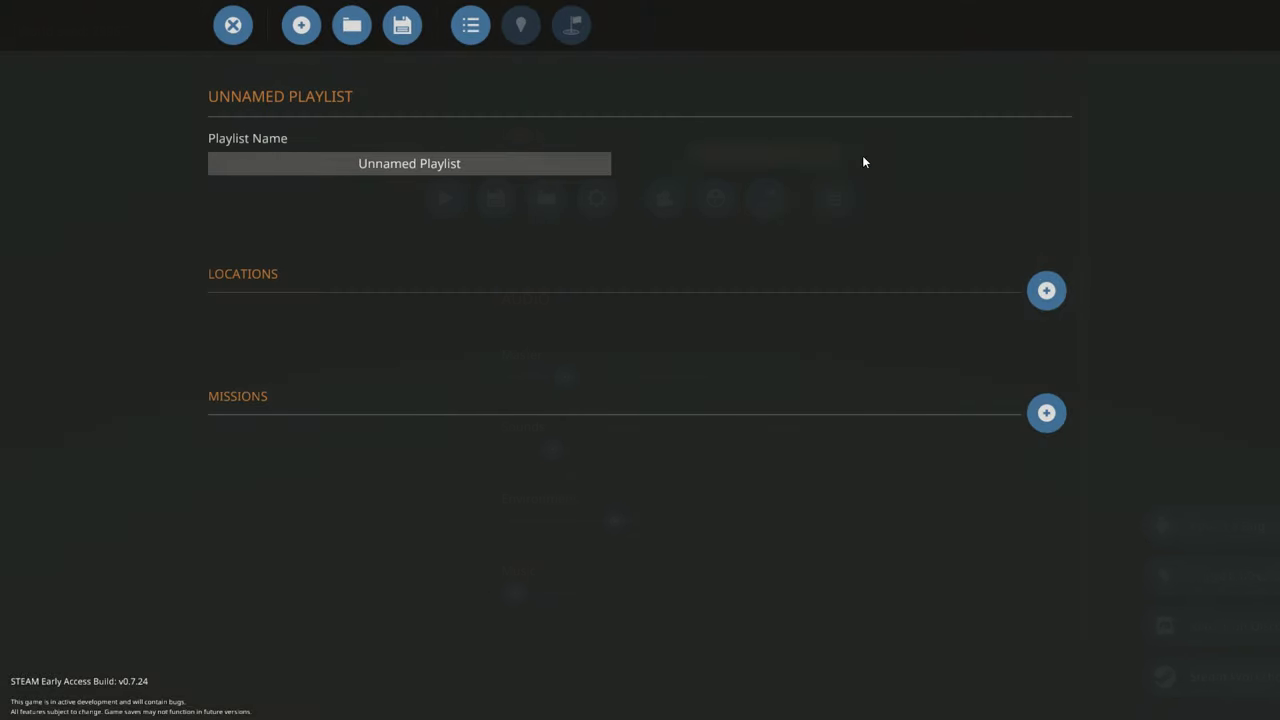
mouse_move(364, 278)
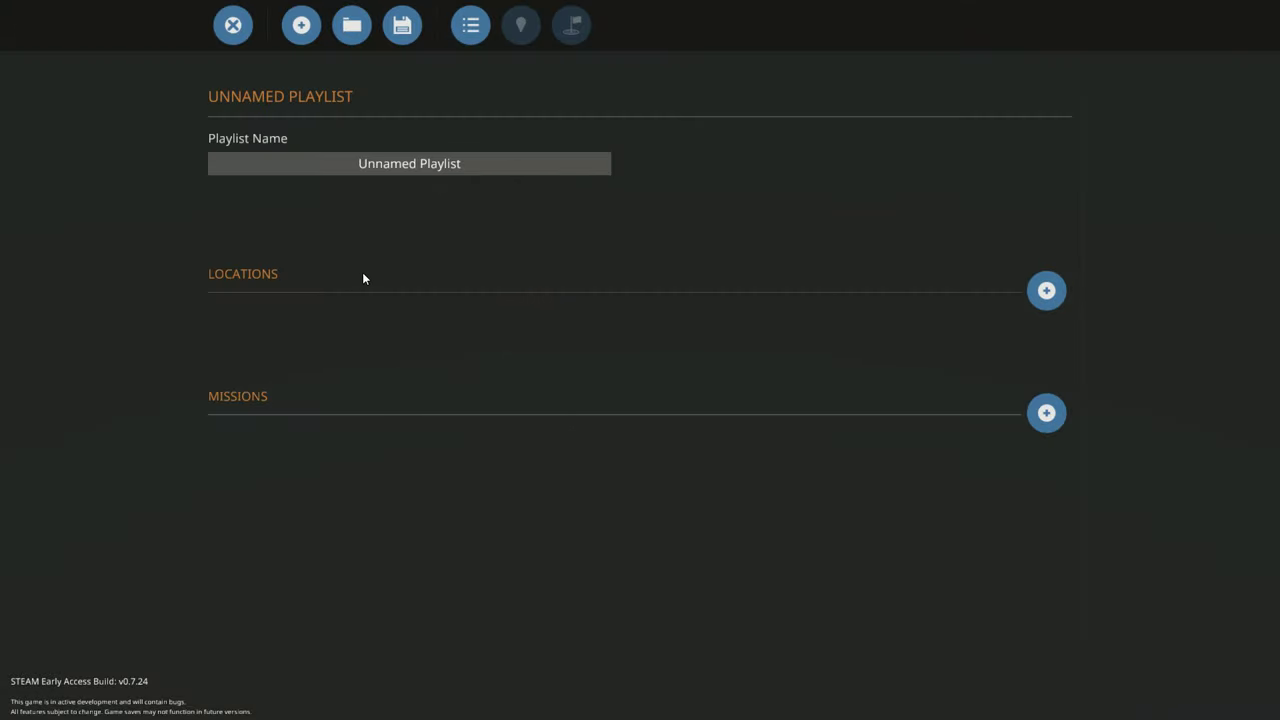
left_click(1046, 290)
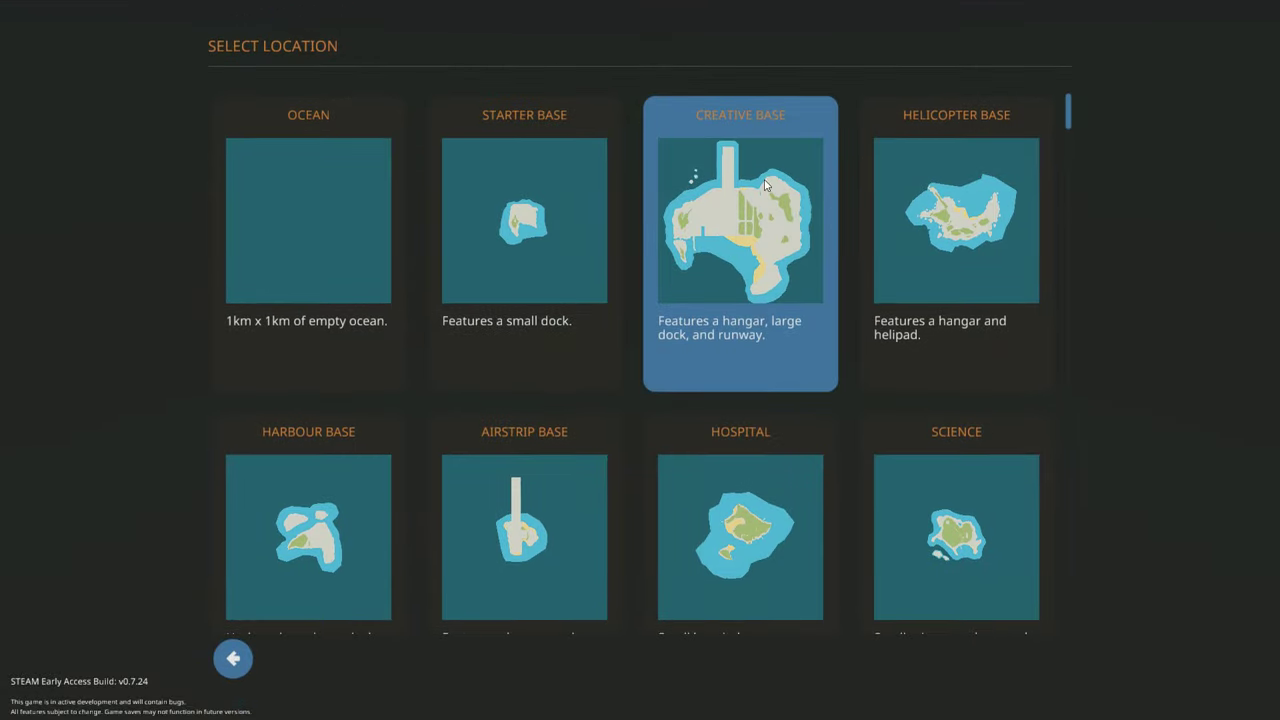
left_click(740, 220)
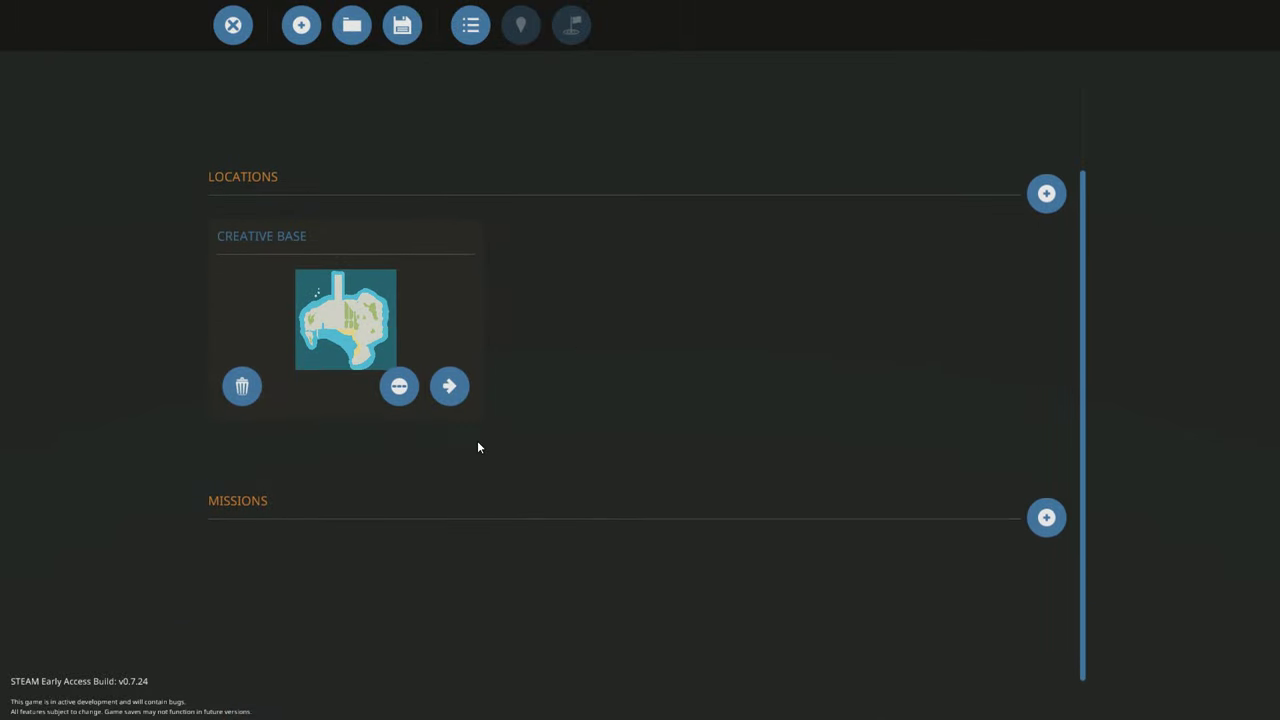
left_click(448, 386)
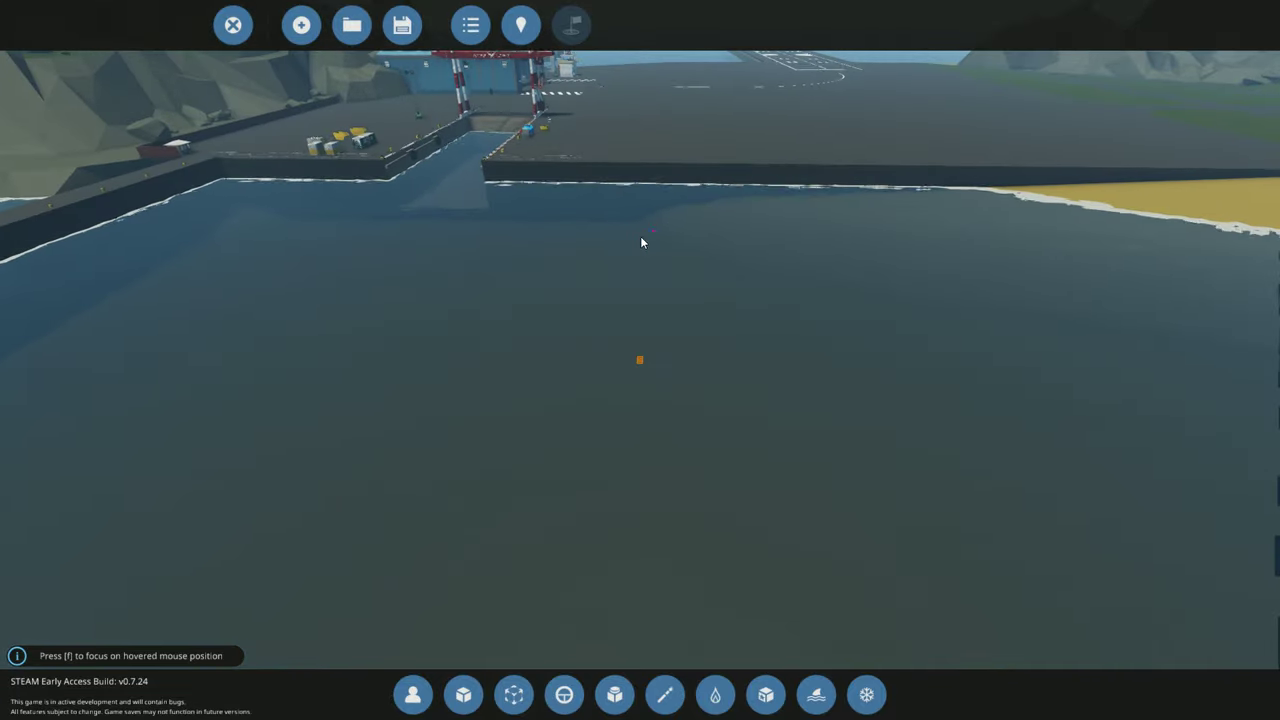
Step: Place animal spawn markers in the water beside the Creative Base dock
left_click(468, 694)
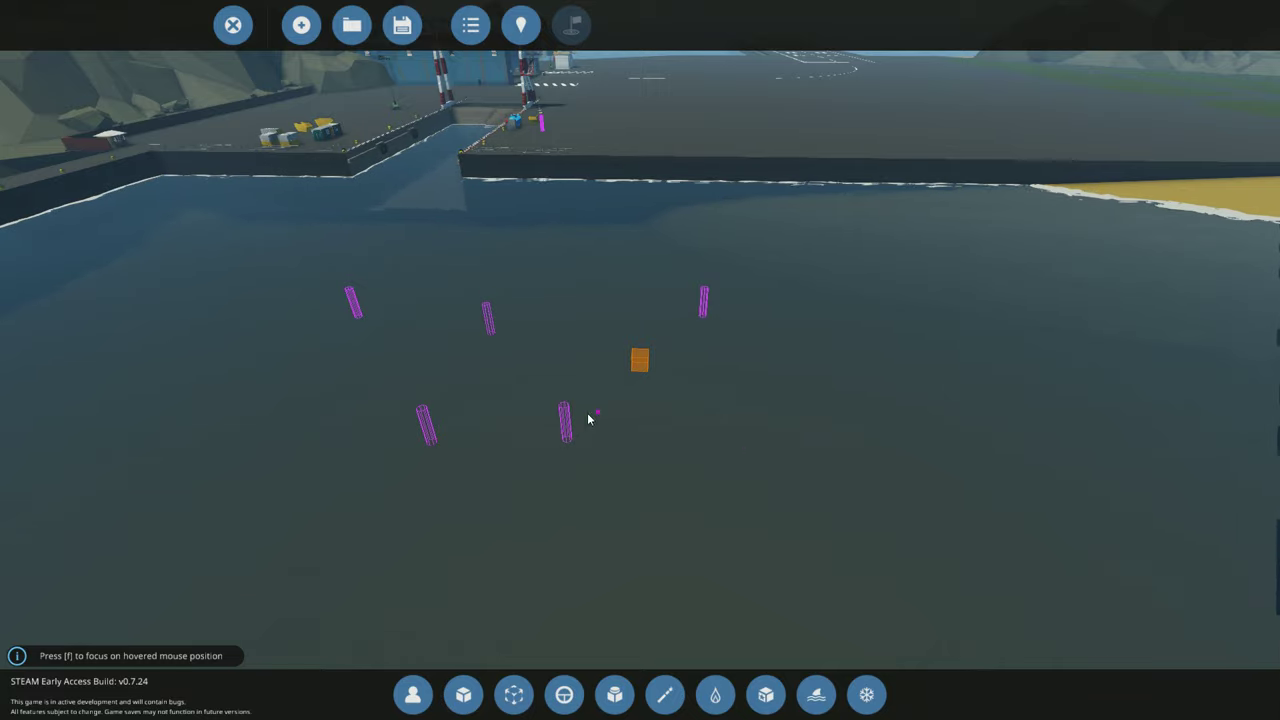
left_click(560, 430)
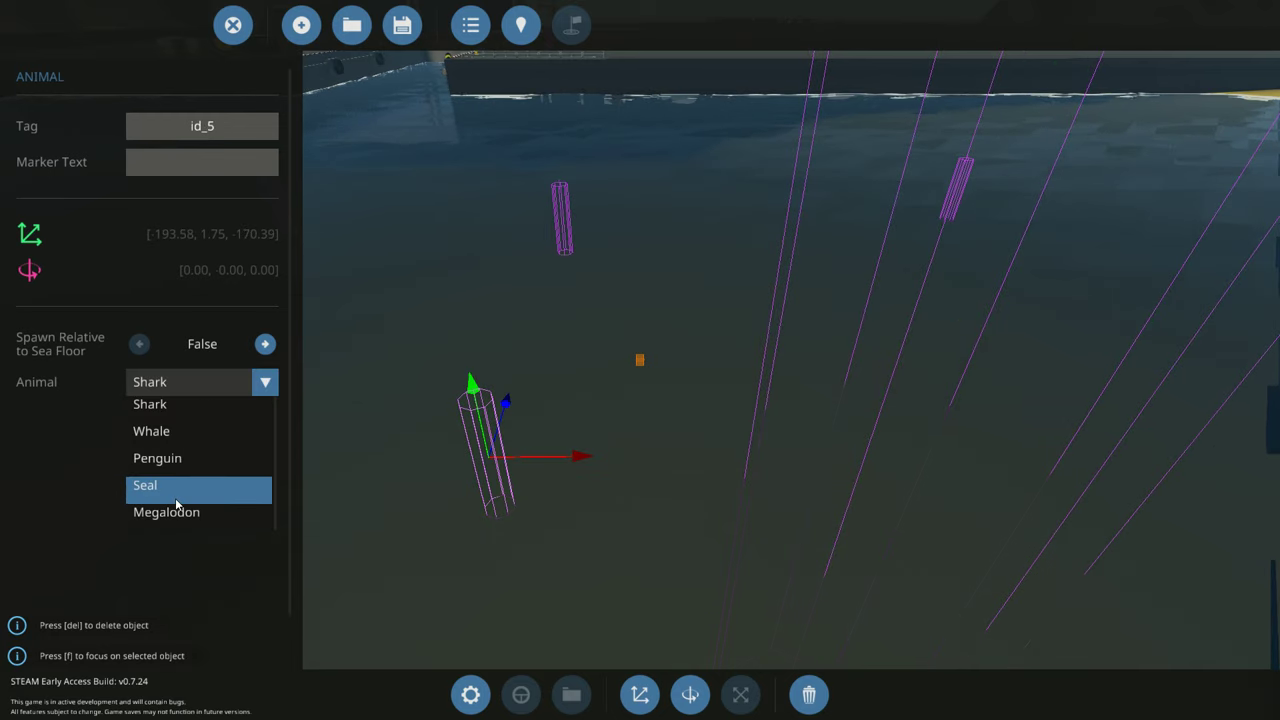
Step: Set the spawn markers' Animal type to Megalodon and reposition them in the water
left_click(166, 512)
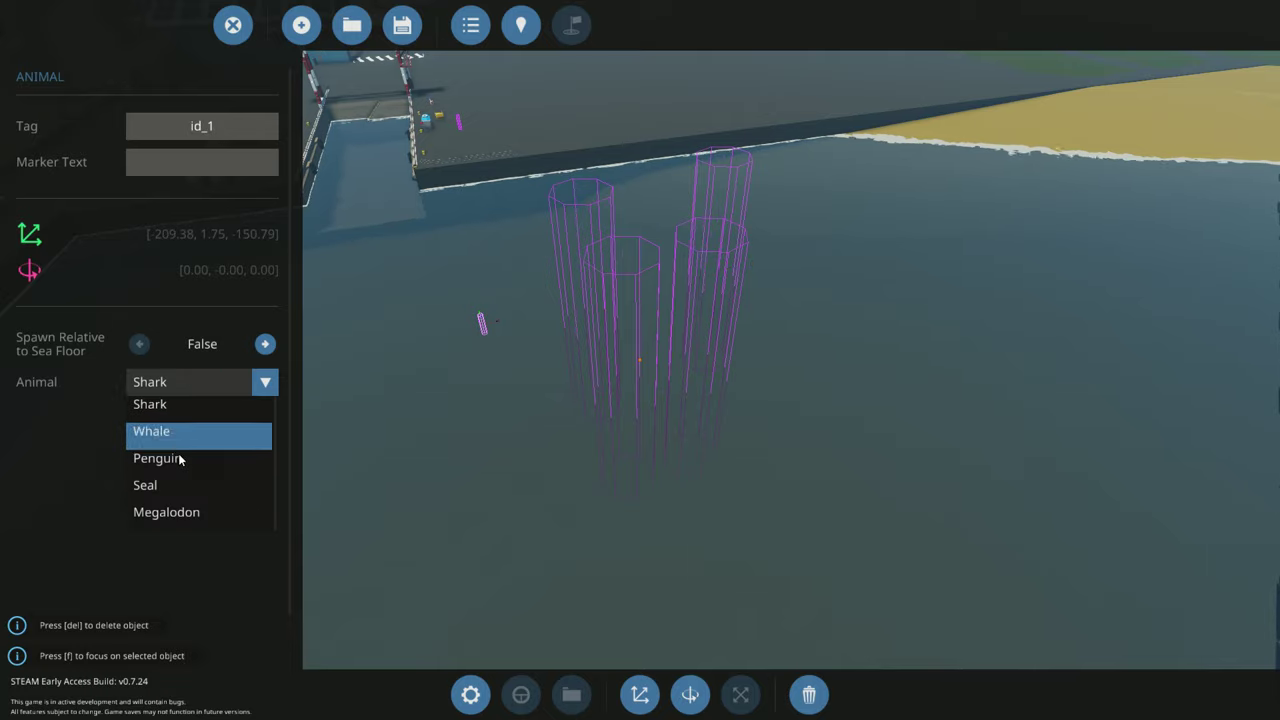
left_click(166, 512)
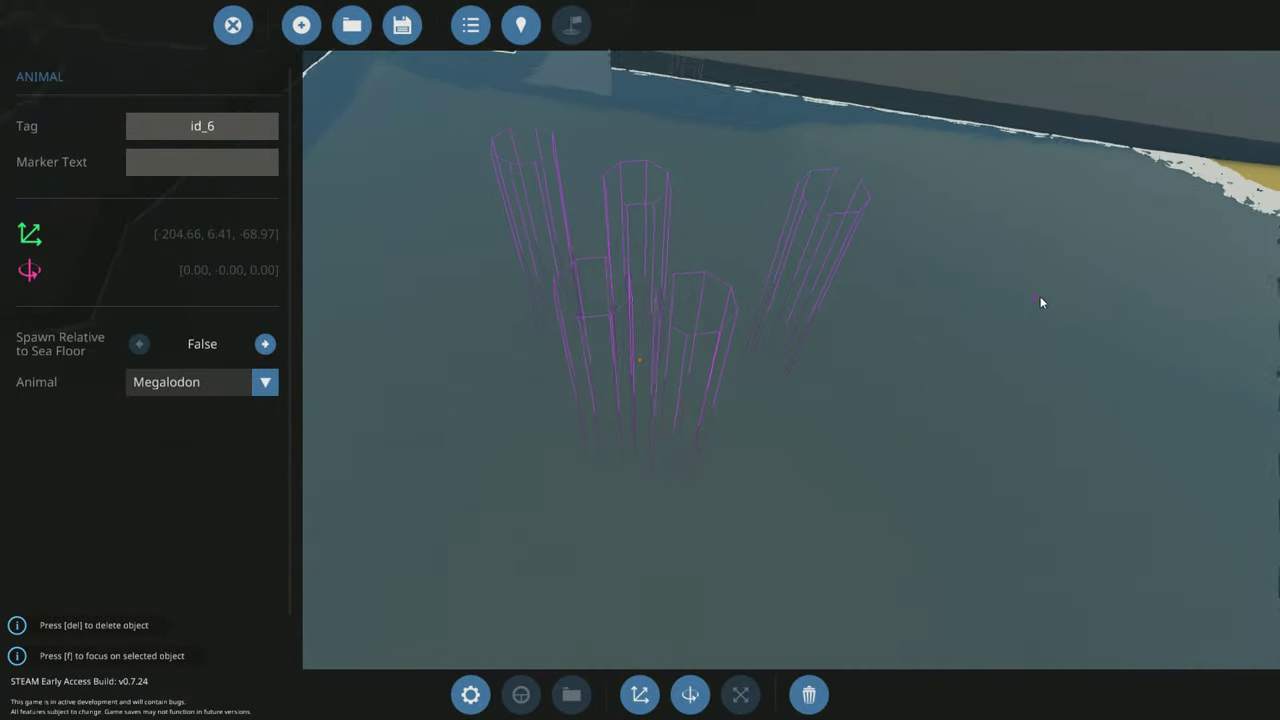
left_click(688, 694)
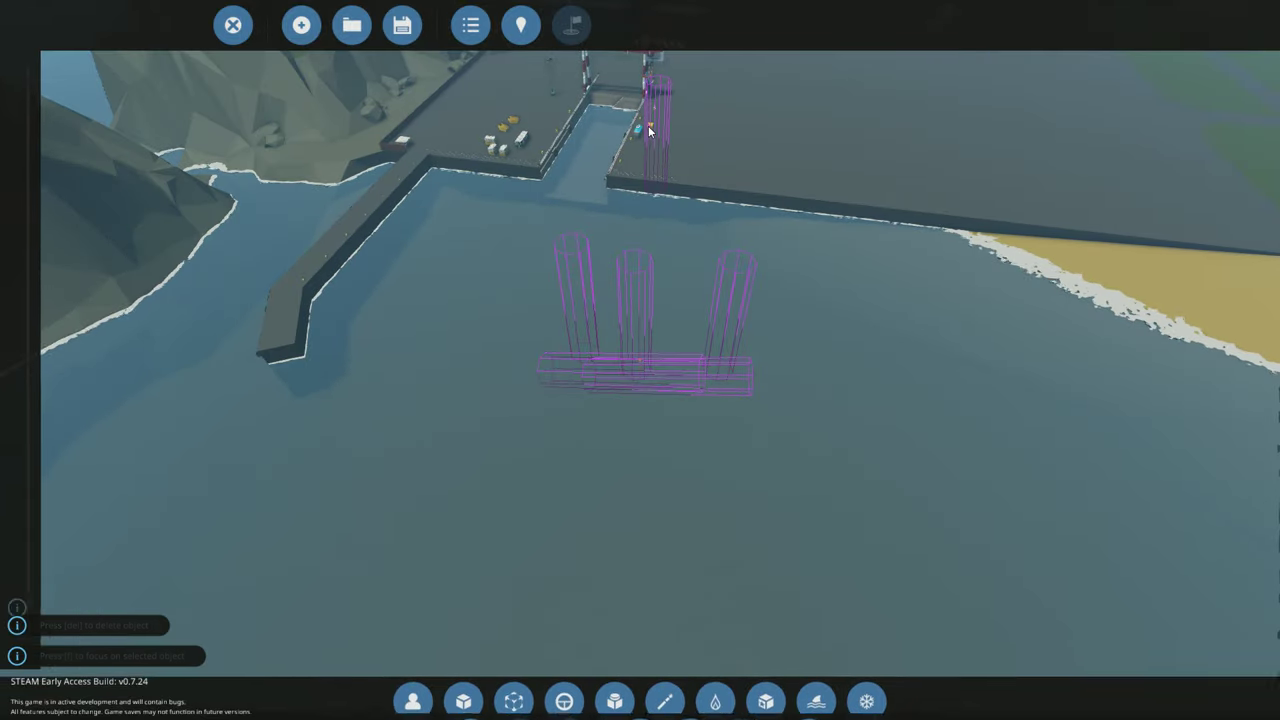
left_click(652, 132)
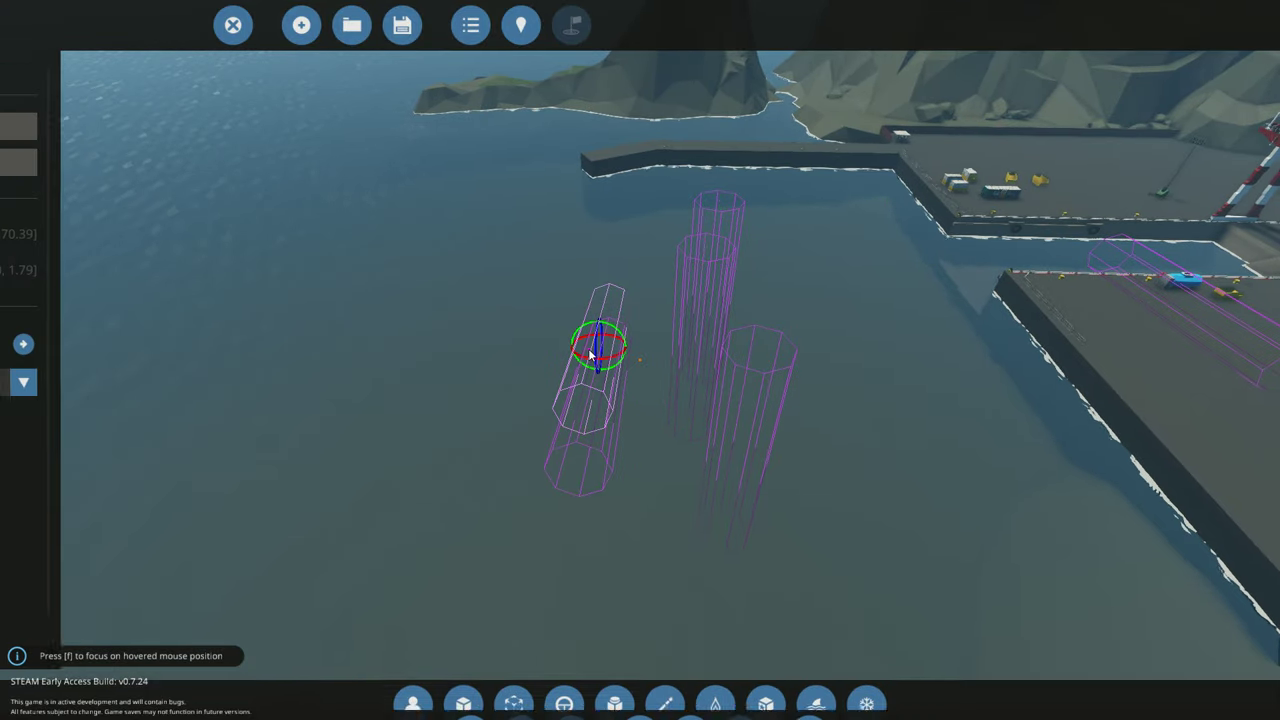
Step: Confirm a marker spawns a Megalodon, then go back to the playlist overview
left_click(598, 348)
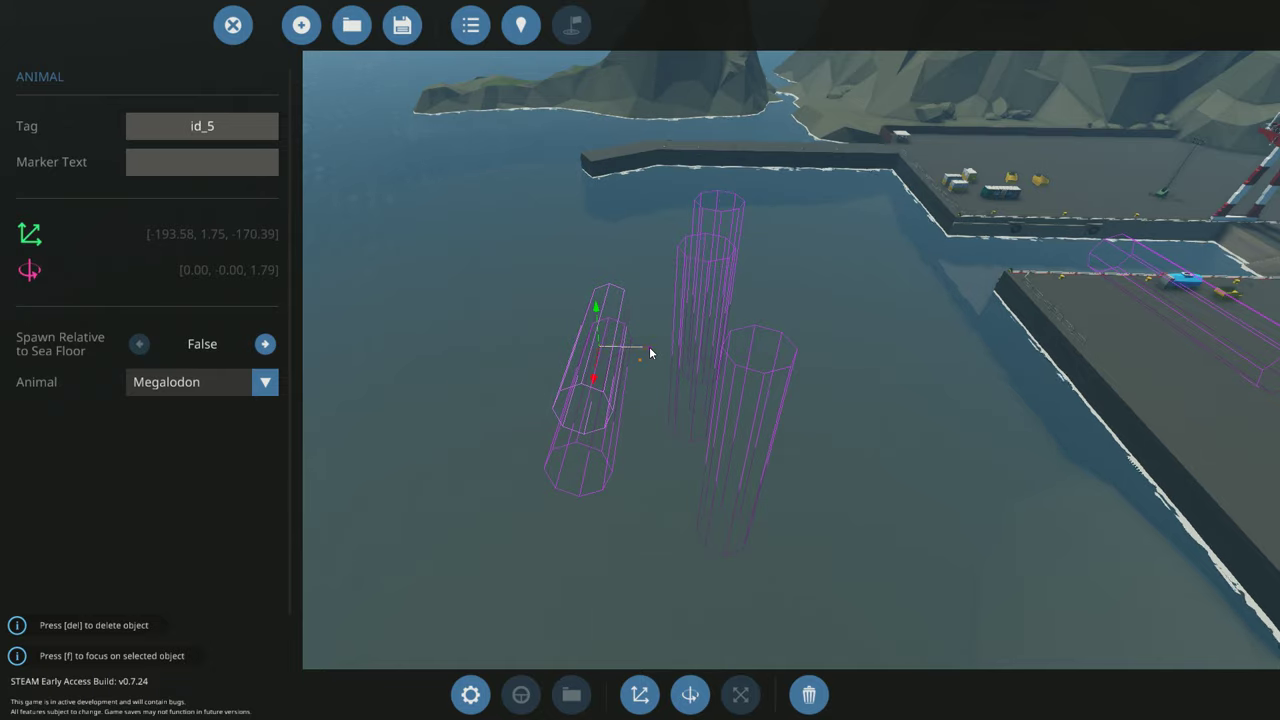
left_click(470, 24)
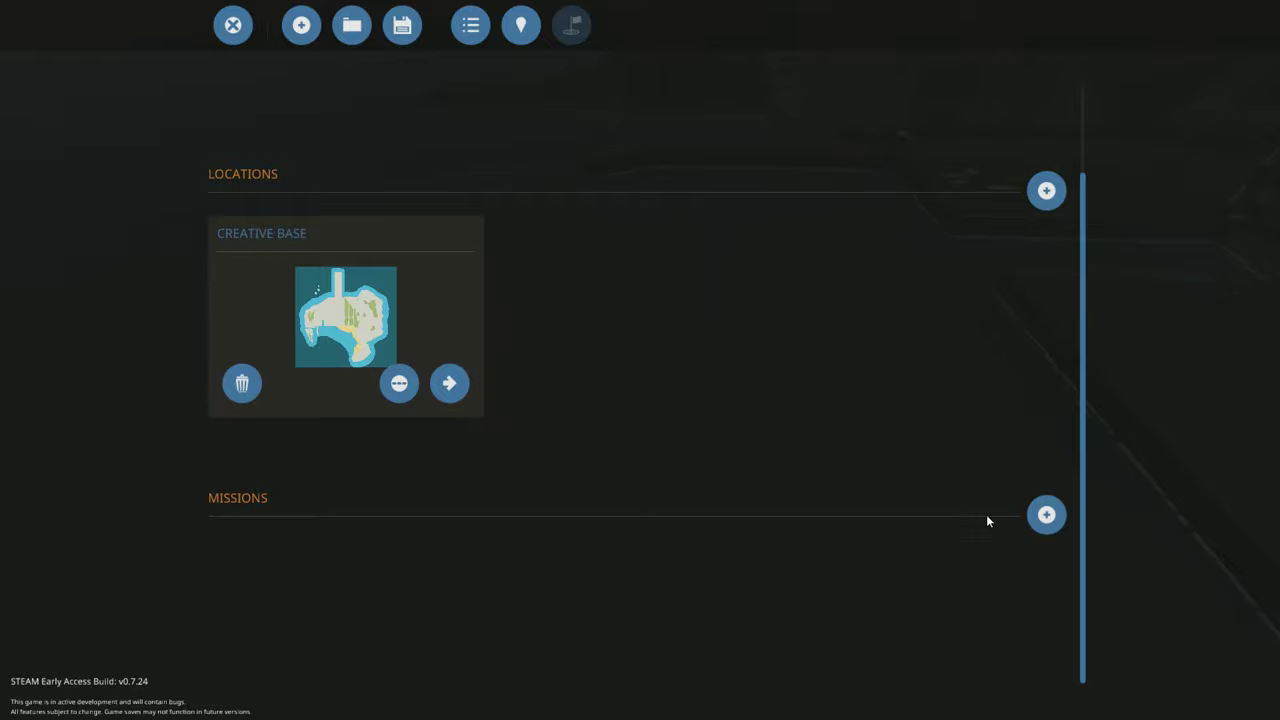
Step: Add a mission to the playlist and name it 'Many shark bois'
left_click(1044, 514)
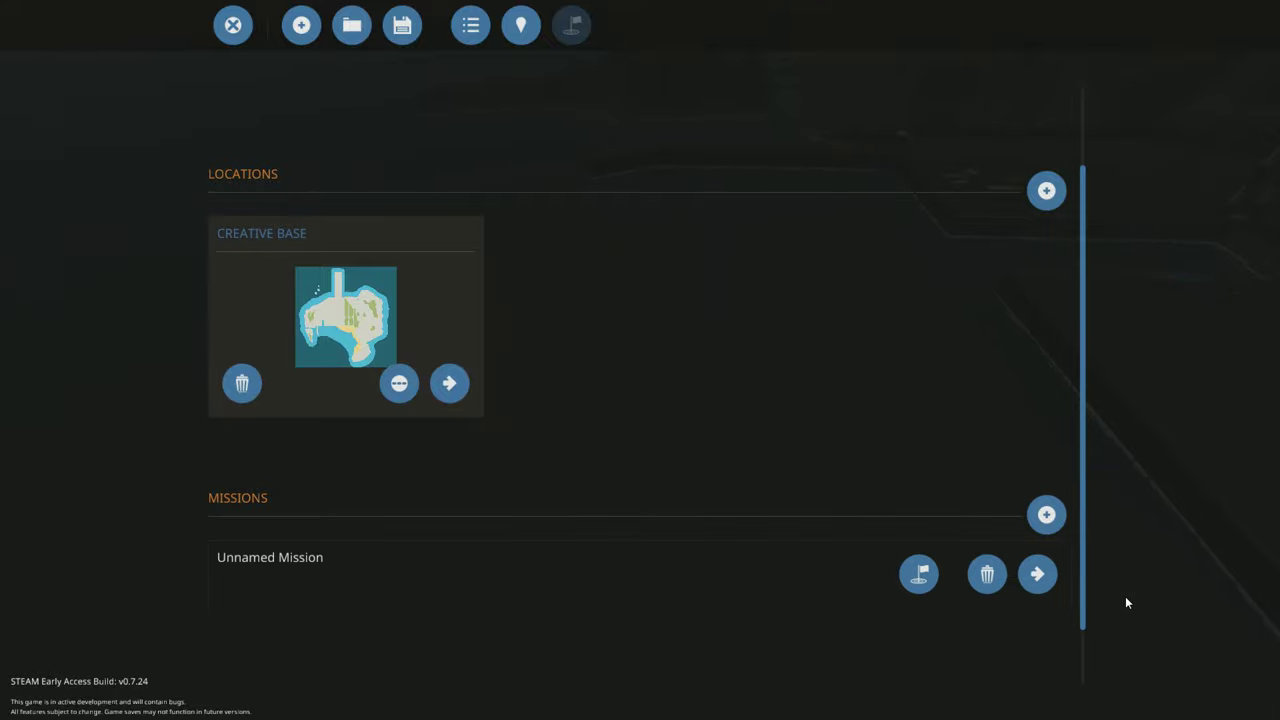
left_click(1036, 574)
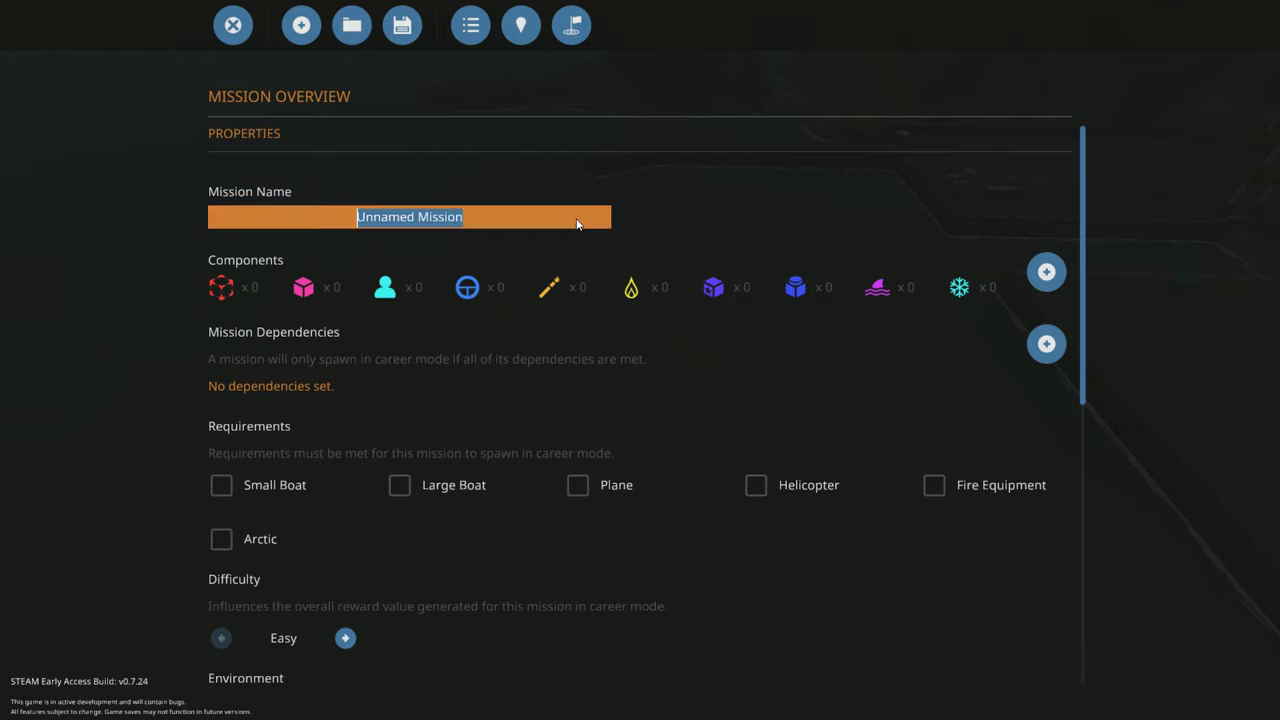
type("Many sh")
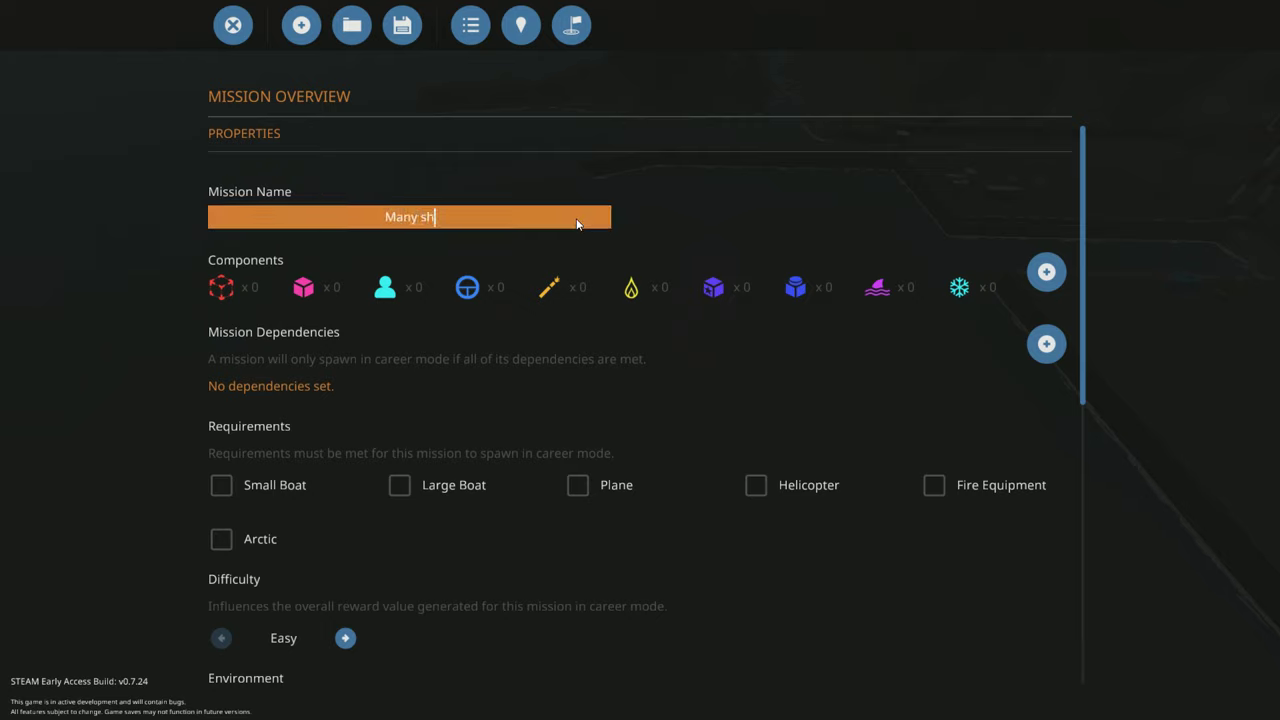
type("ark bois")
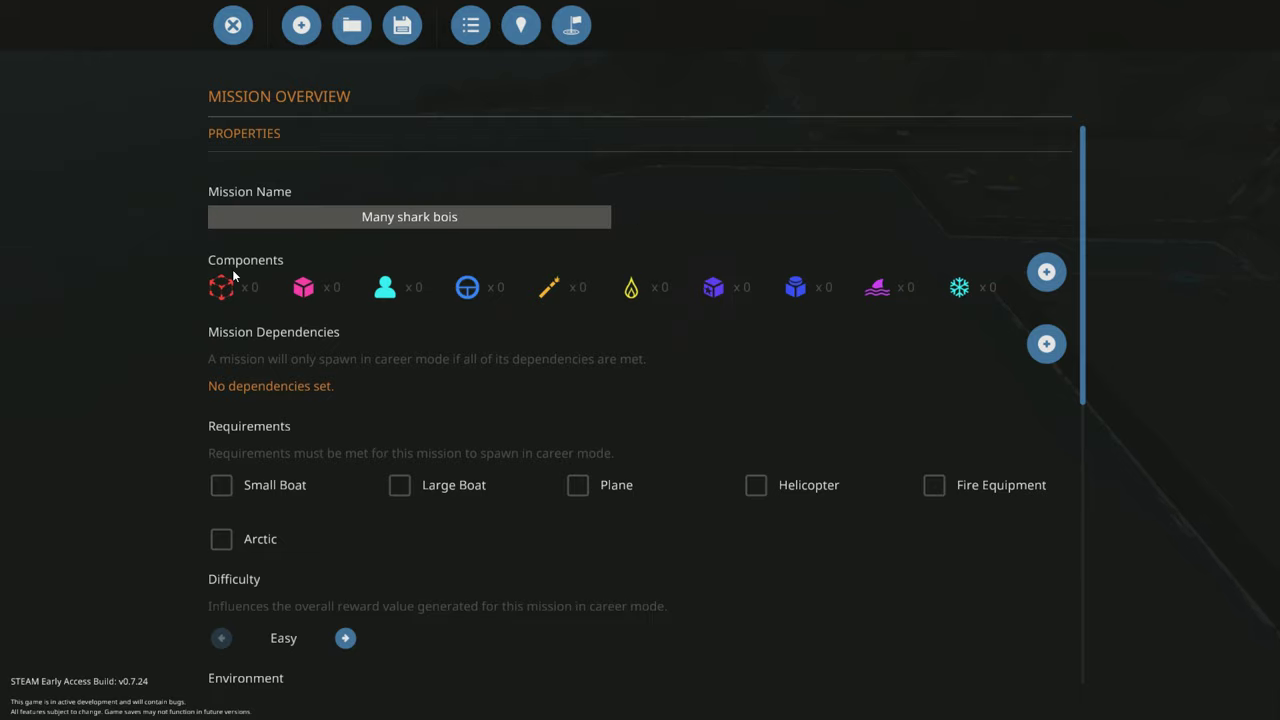
mouse_move(1046, 272)
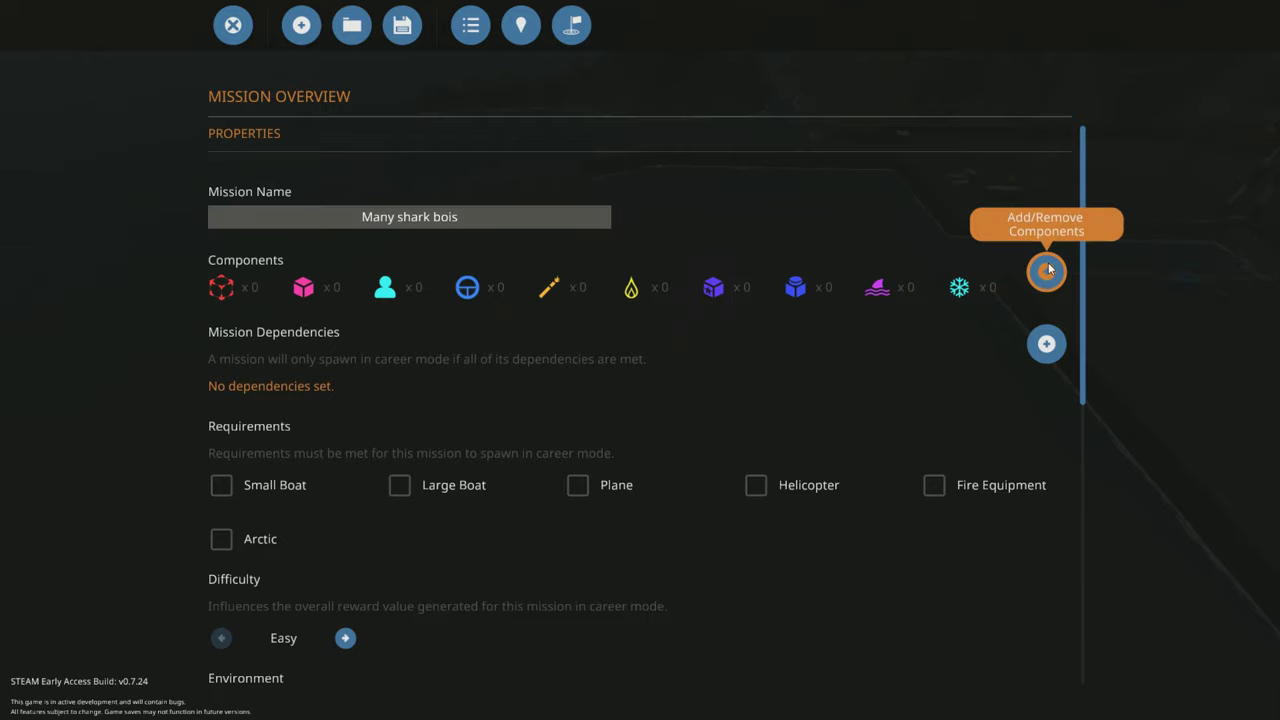
Step: Include the six animal spawn components in the mission and add an empty objective
left_click(1046, 272)
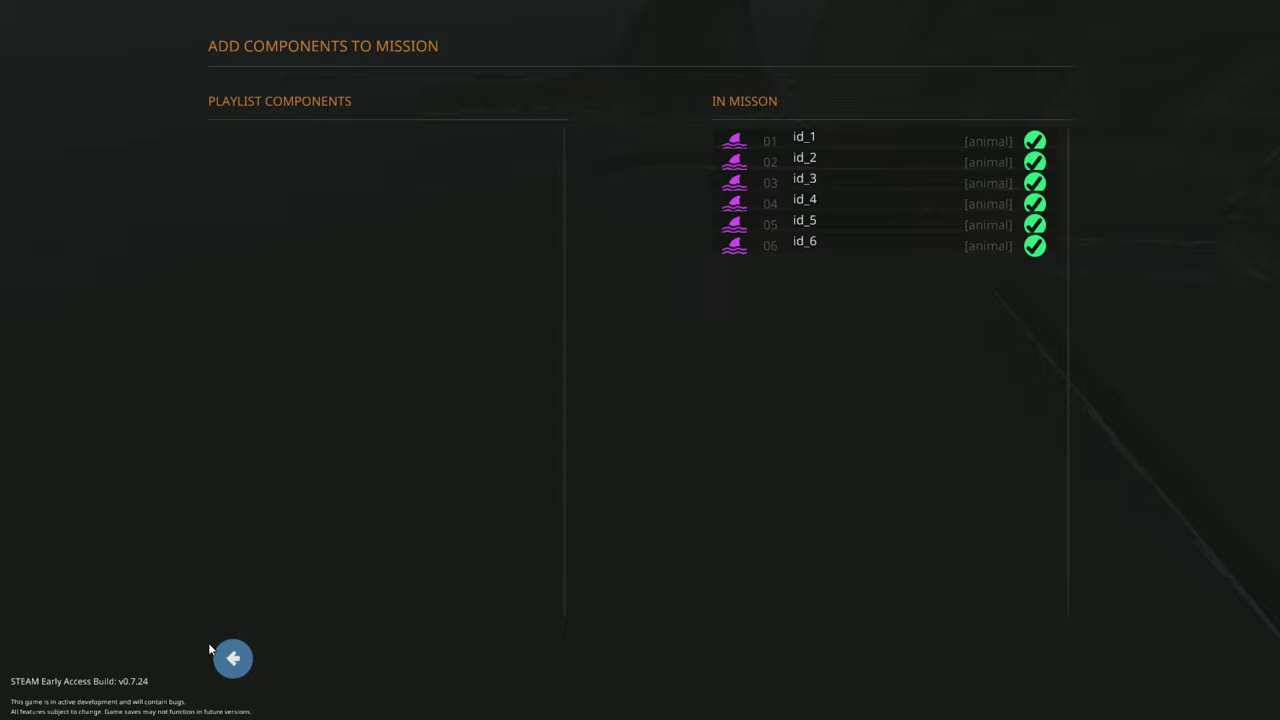
left_click(236, 660)
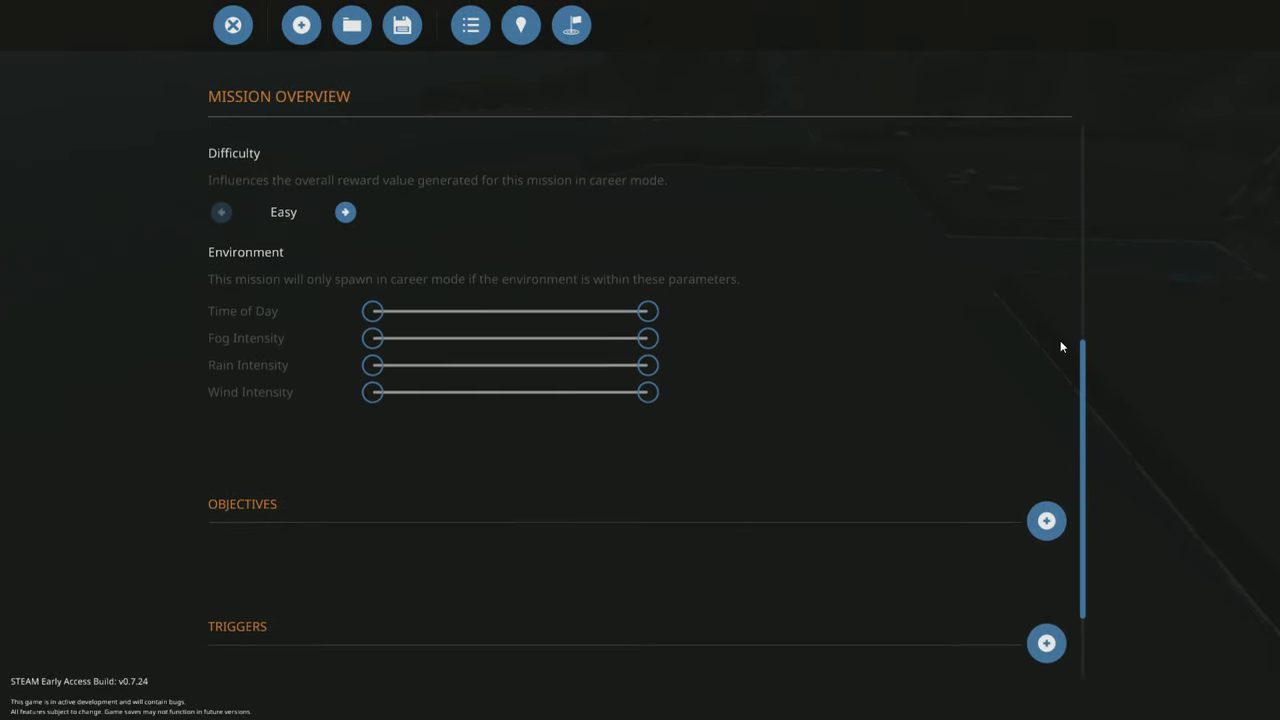
scroll("down", 3)
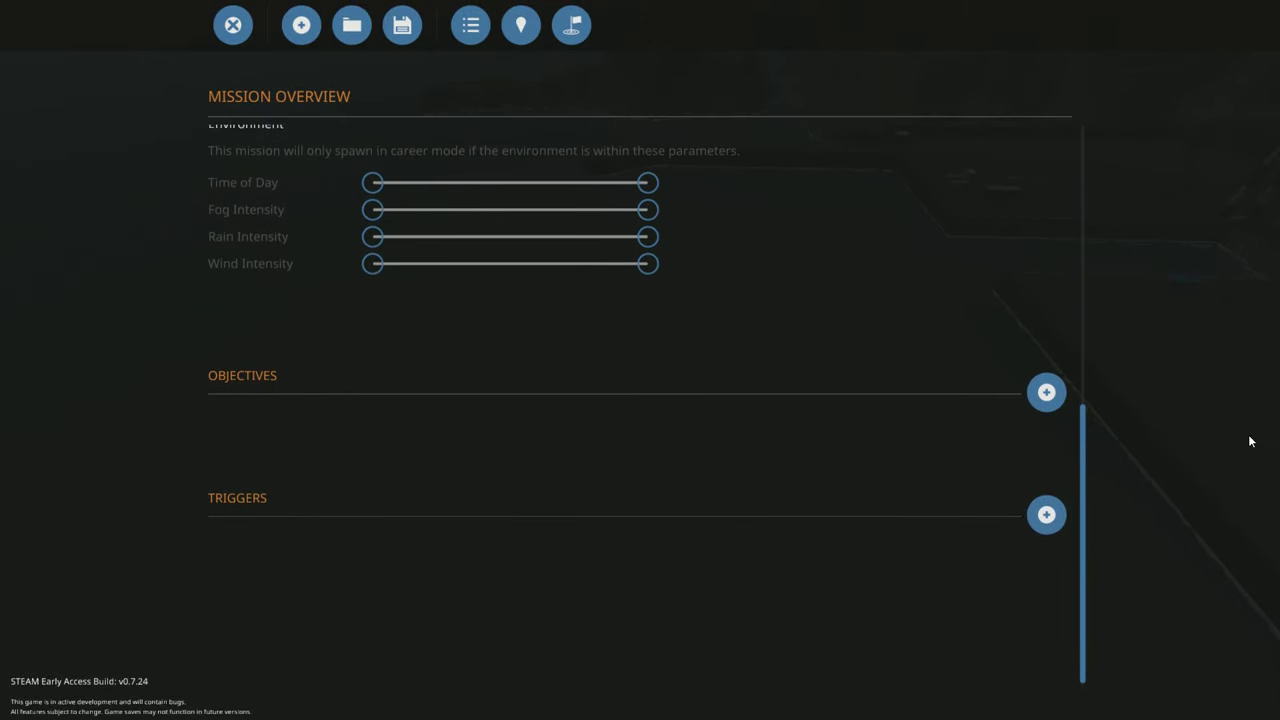
left_click(1044, 390)
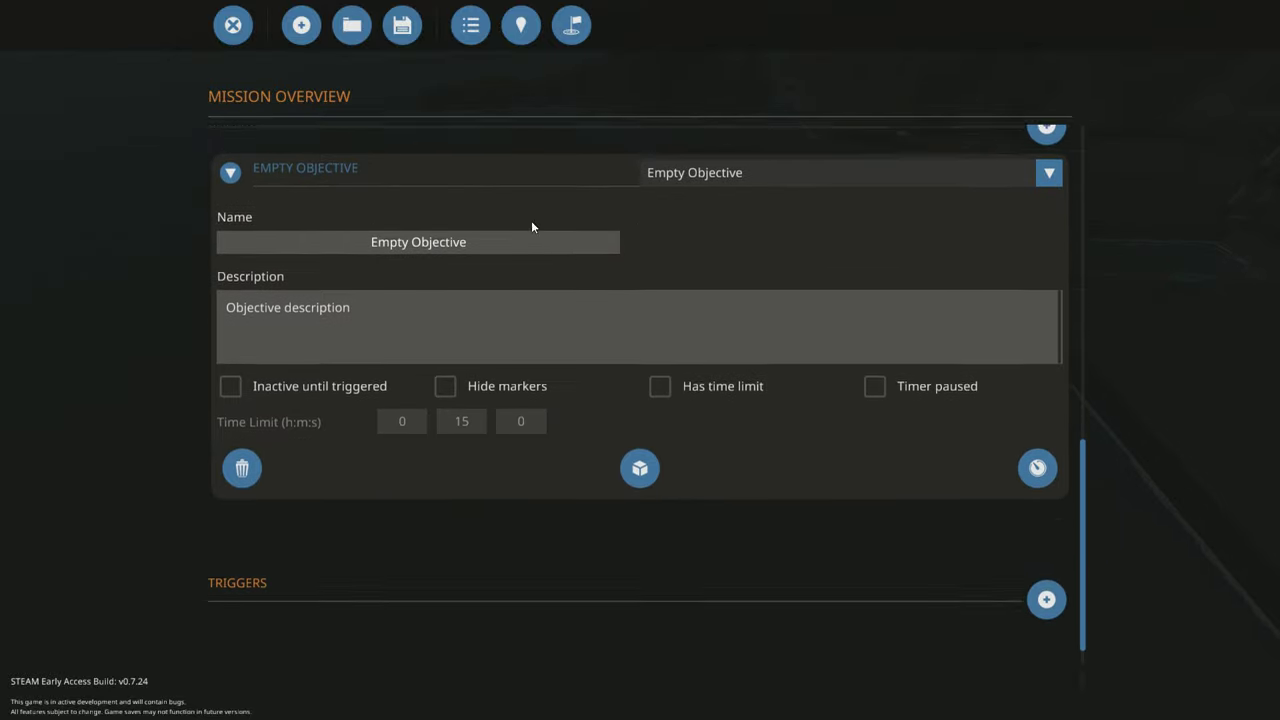
Step: Launch a test of the Many shark bois mission from the playlist overview
left_click(468, 24)
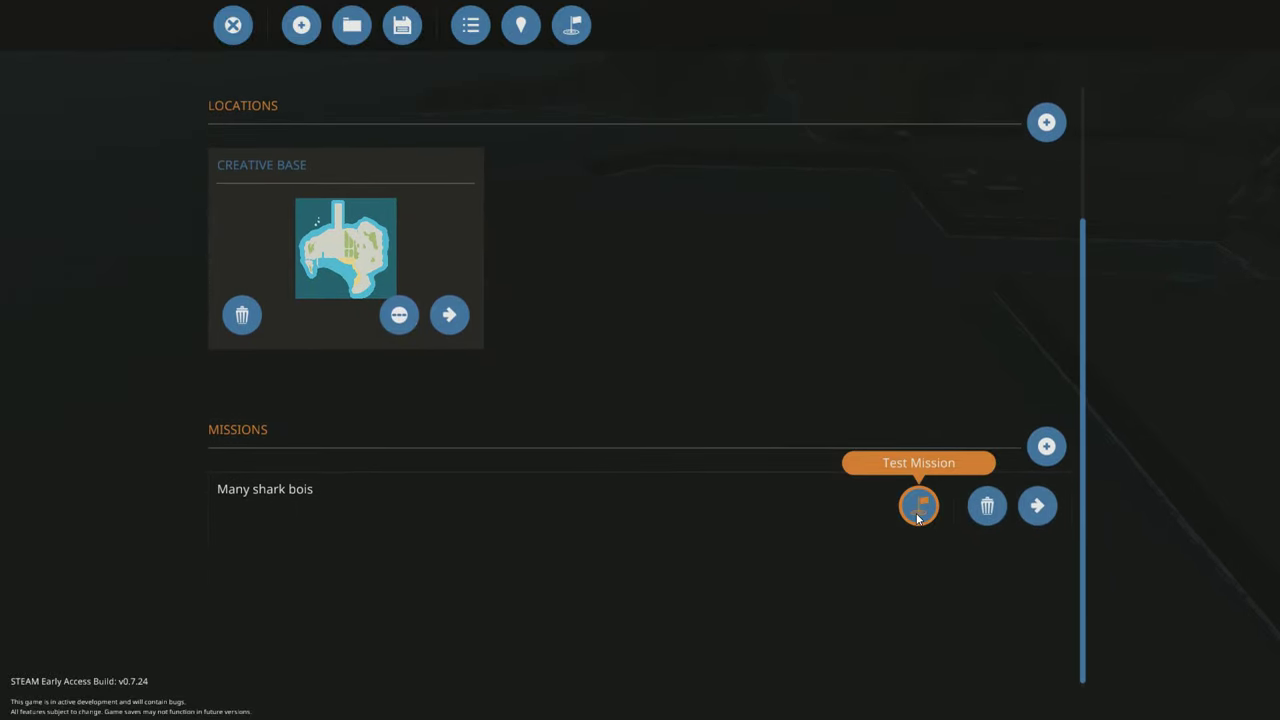
left_click(918, 506)
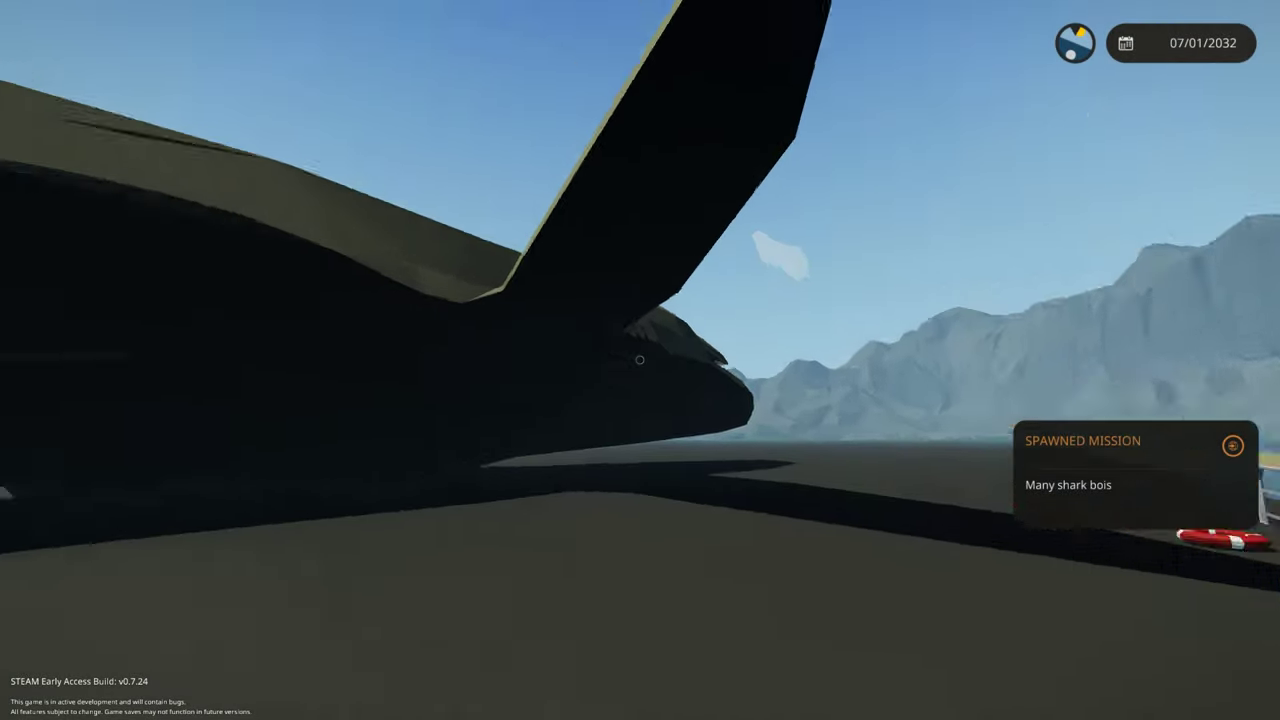